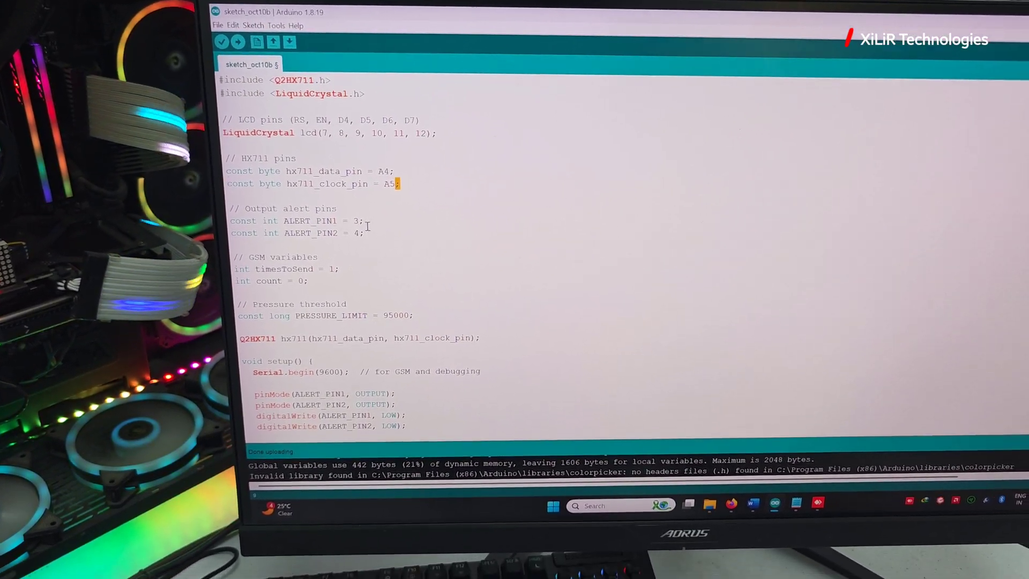
Scroll down through the xilirprojects.com homepage to browse the listed projects.
{"action": "scroll", "scroll_direction": "down", "scroll_amount": 3}
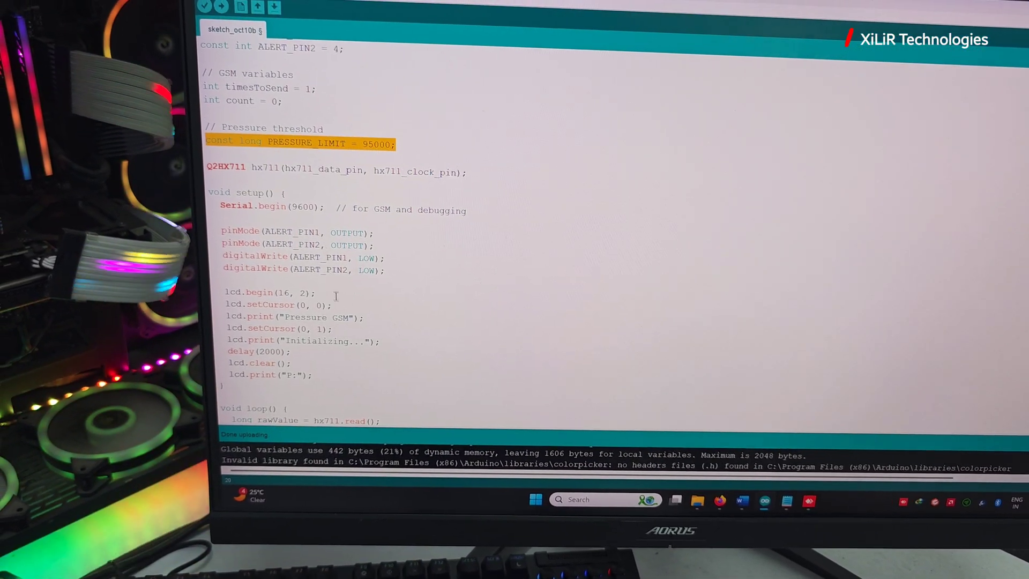
{"action": "scroll", "scroll_direction": "down", "scroll_amount": 3}
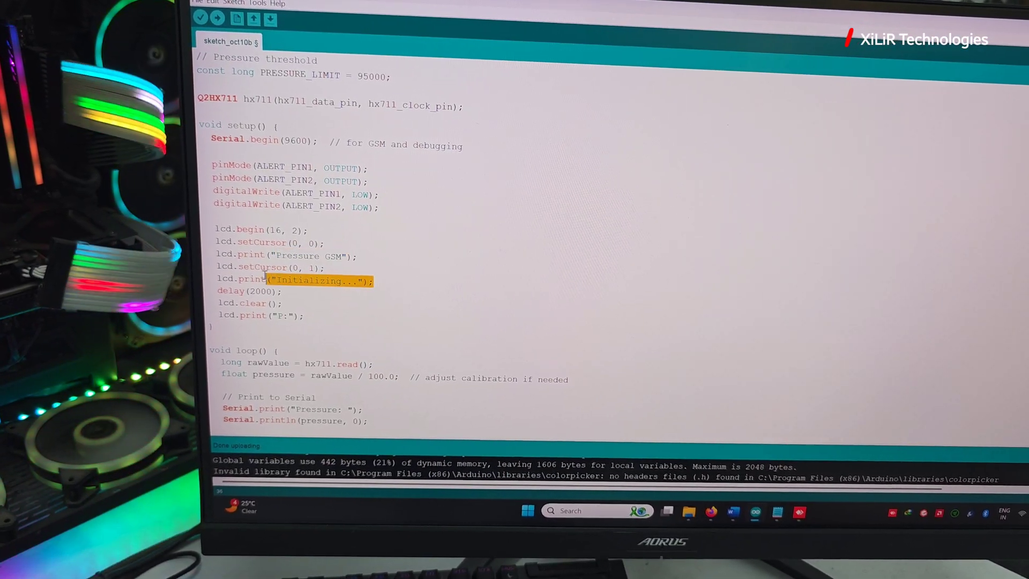
{"action": "scroll", "scroll_direction": "down", "scroll_amount": 3}
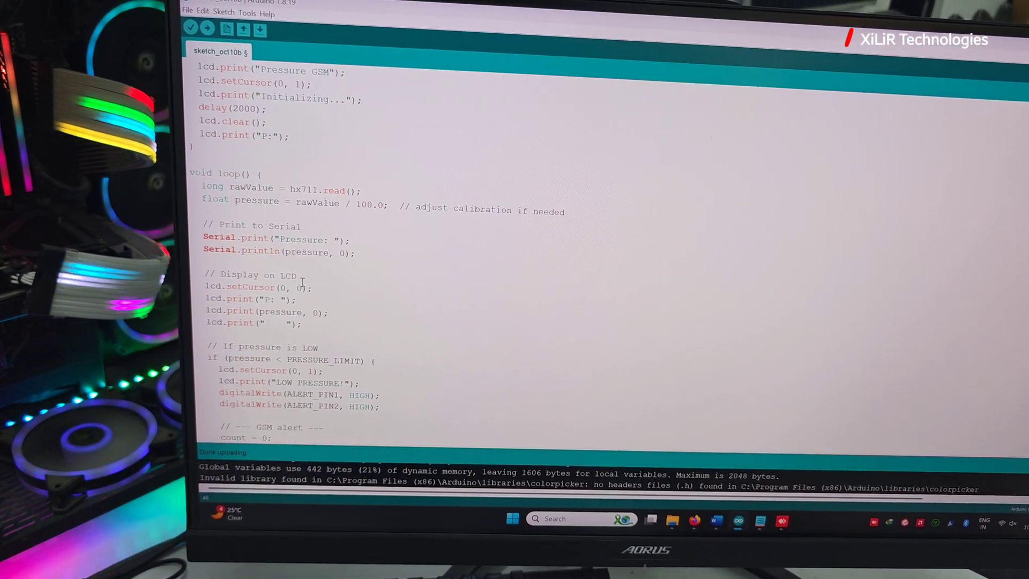
{"action": "scroll", "scroll_direction": "down", "scroll_amount": 3}
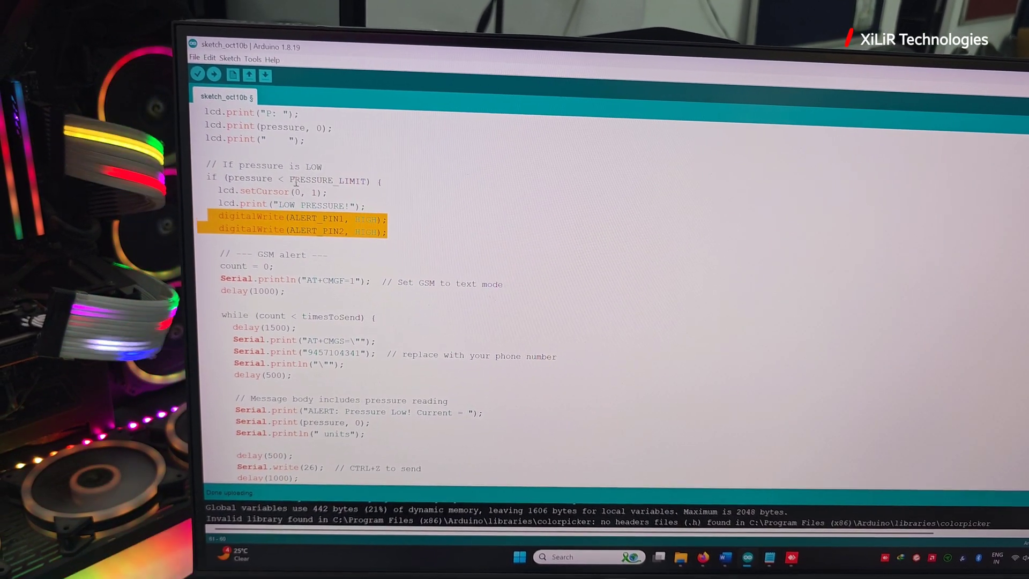
{"action": "scroll", "scroll_direction": "down", "scroll_amount": 3}
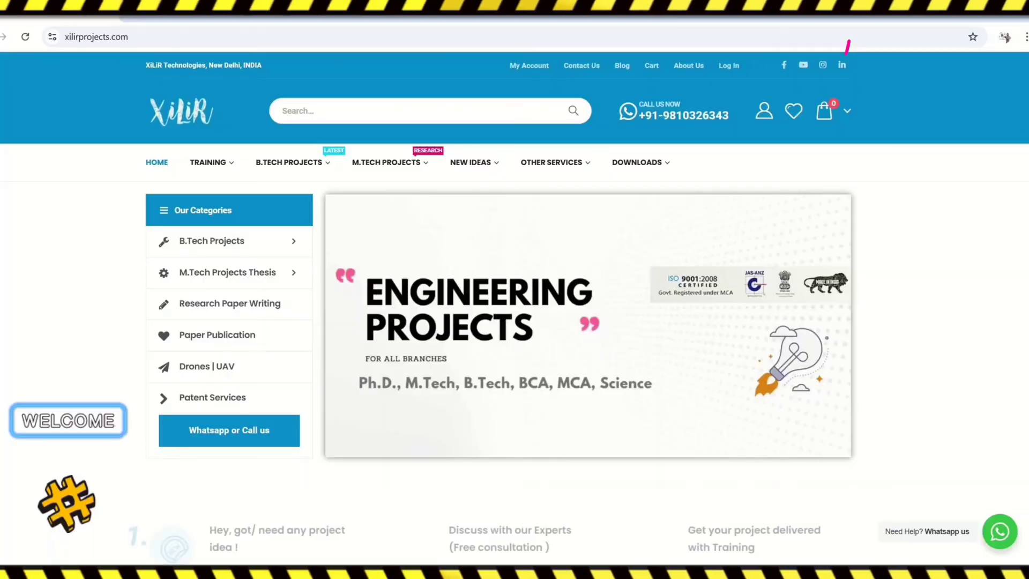
Add the Footstep Energy Generation kit to the cart and open the WhatsApp chat.
{"action": "scroll", "scroll_direction": "down", "scroll_amount": 3}
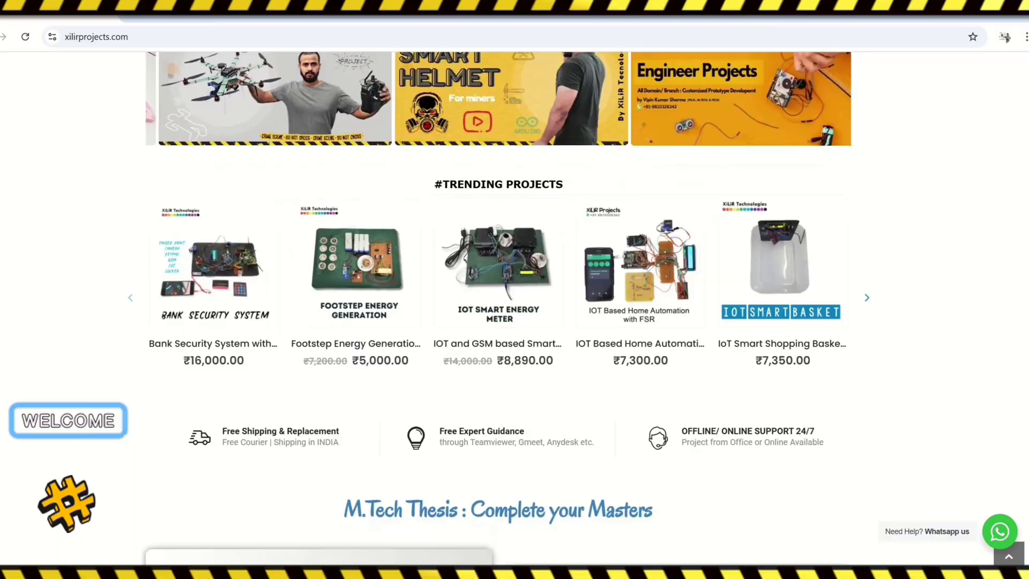
{"action": "scroll", "scroll_direction": "down", "scroll_amount": 3}
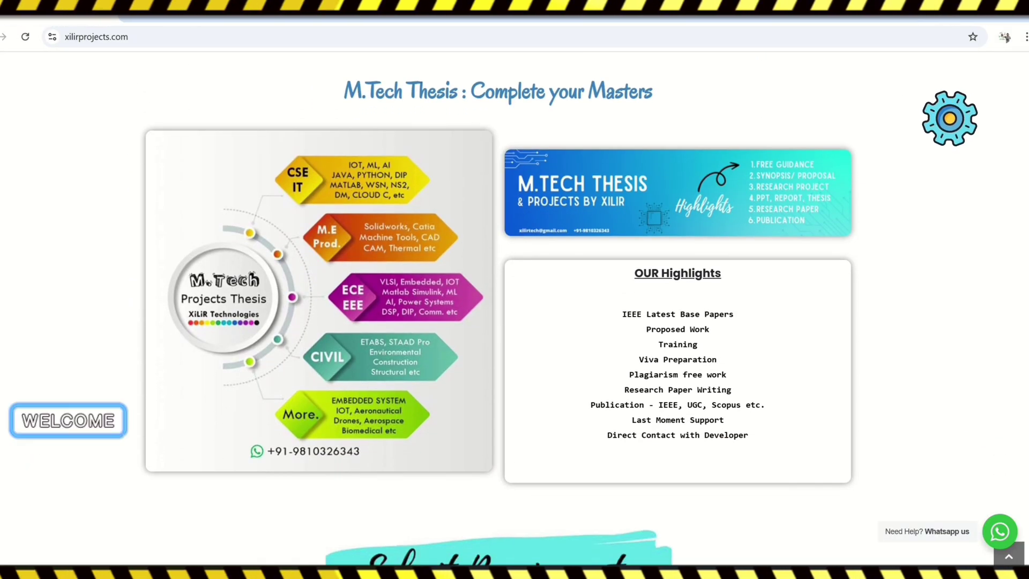
{"action": "scroll", "scroll_direction": "down", "scroll_amount": 3}
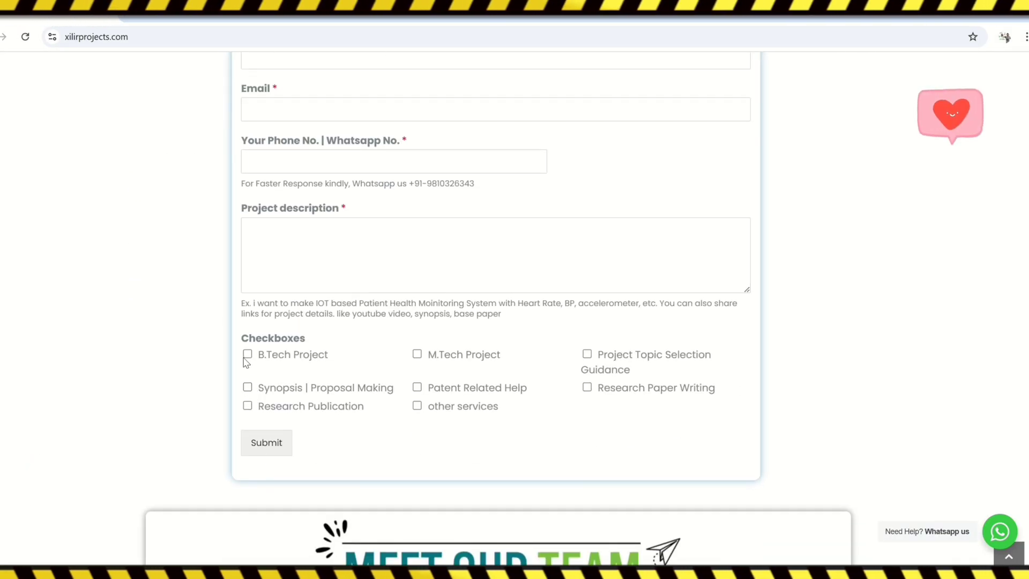
{"action": "scroll", "scroll_direction": "down", "scroll_amount": 3}
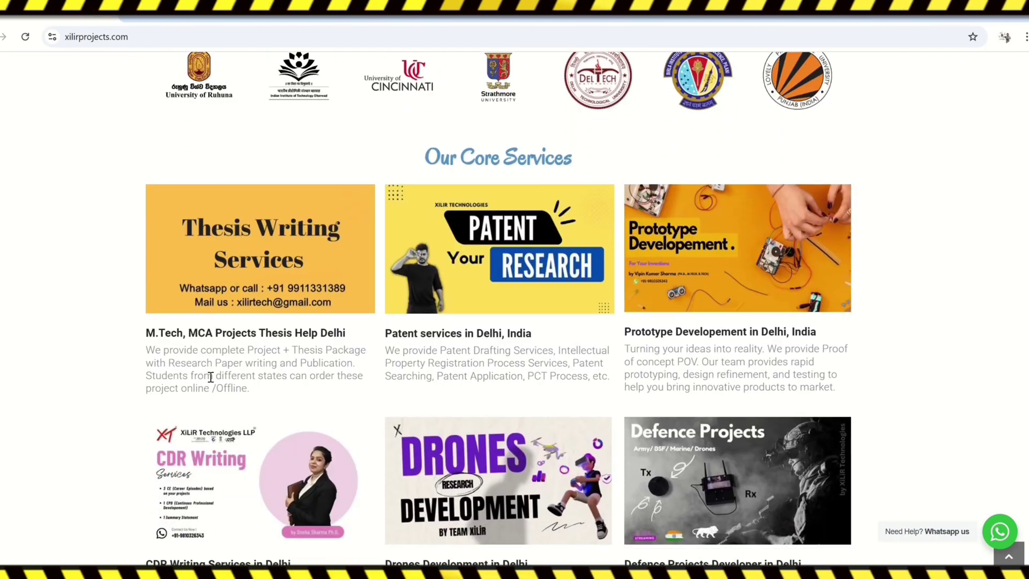
{"action": "scroll", "scroll_direction": "down", "scroll_amount": 3}
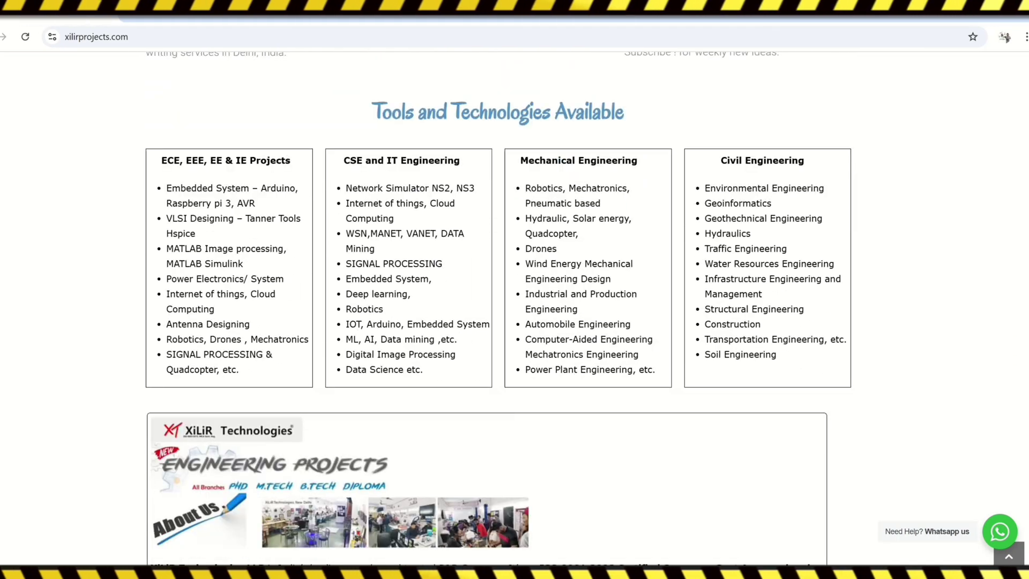
{"action": "scroll", "scroll_direction": "down", "scroll_amount": 3}
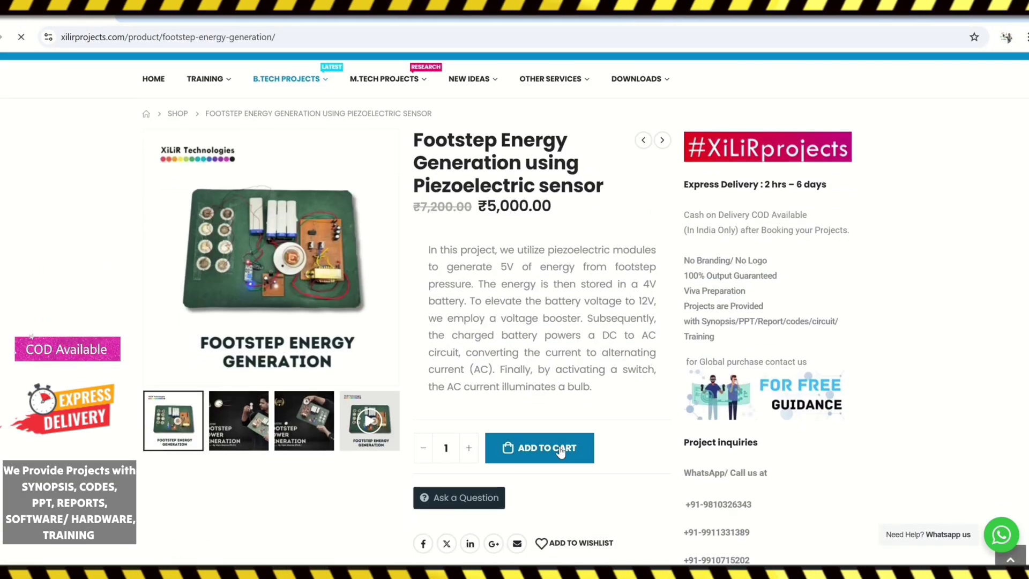
{"action": "left_click", "coordinate": [539, 447]}
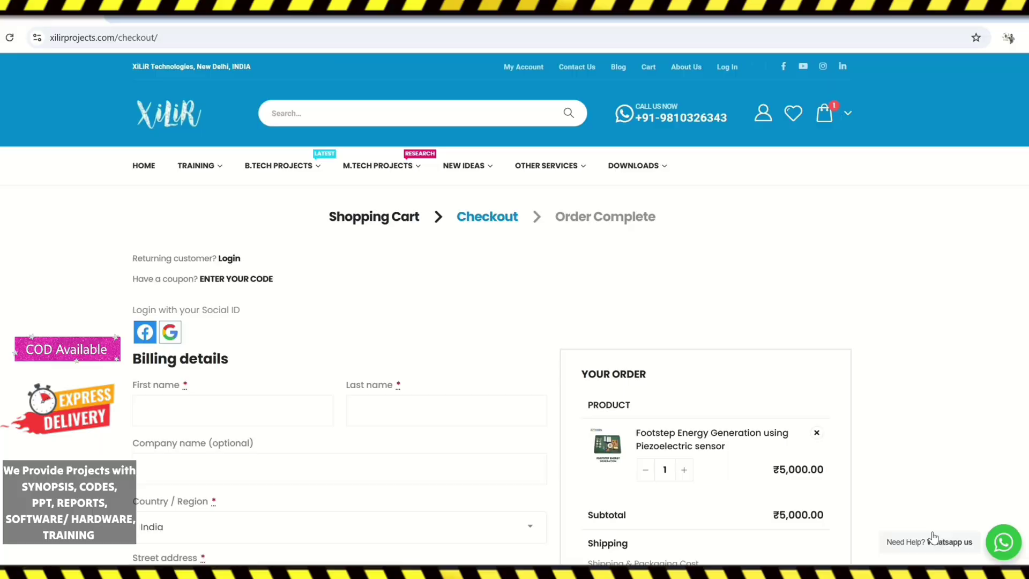
{"action": "left_click", "coordinate": [1003, 542]}
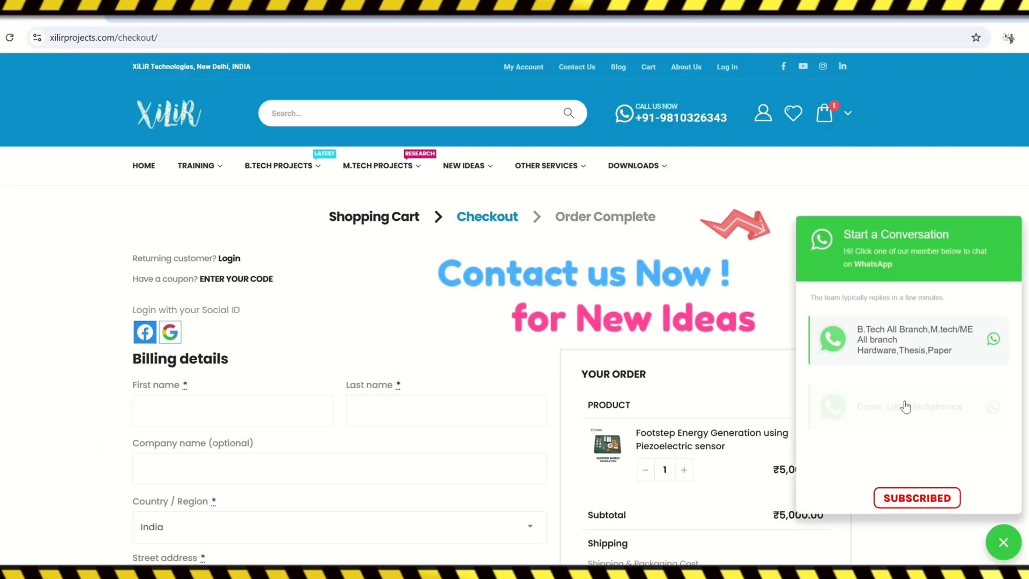